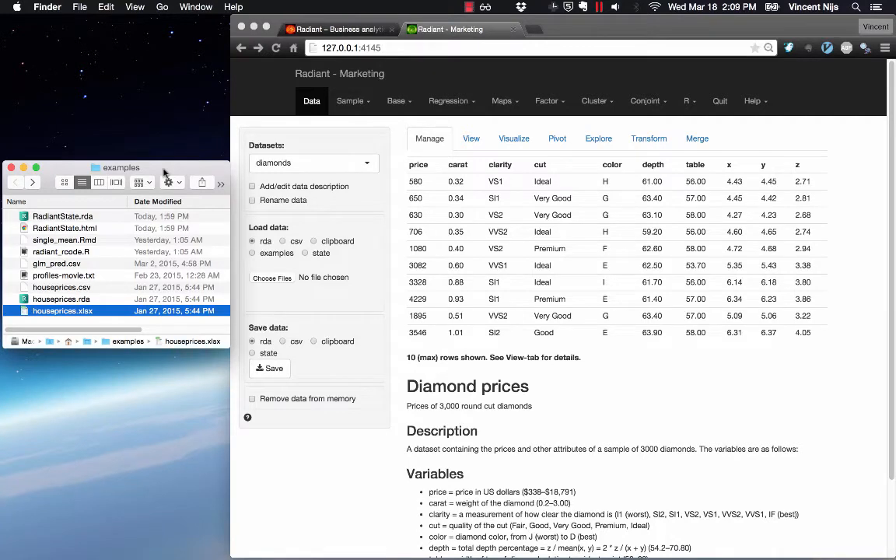
pyautogui.moveTo(612, 227)
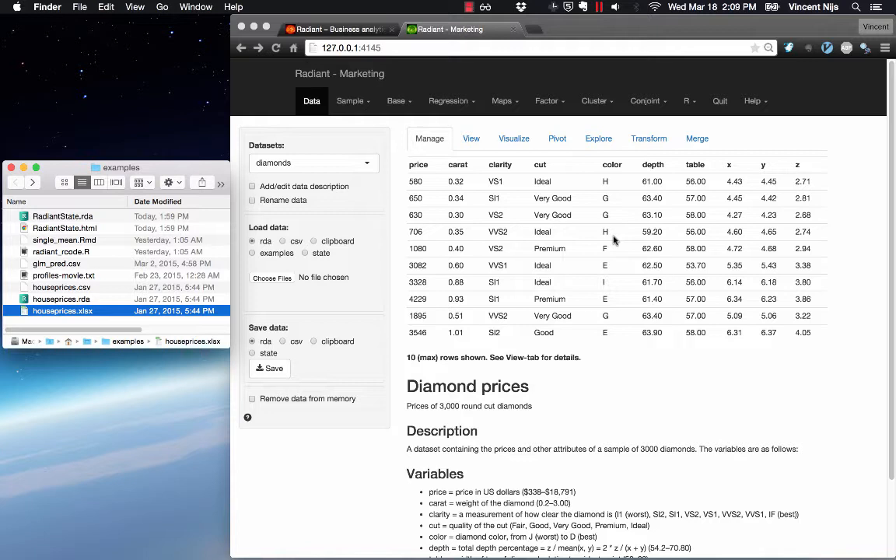
pyautogui.moveTo(206, 407)
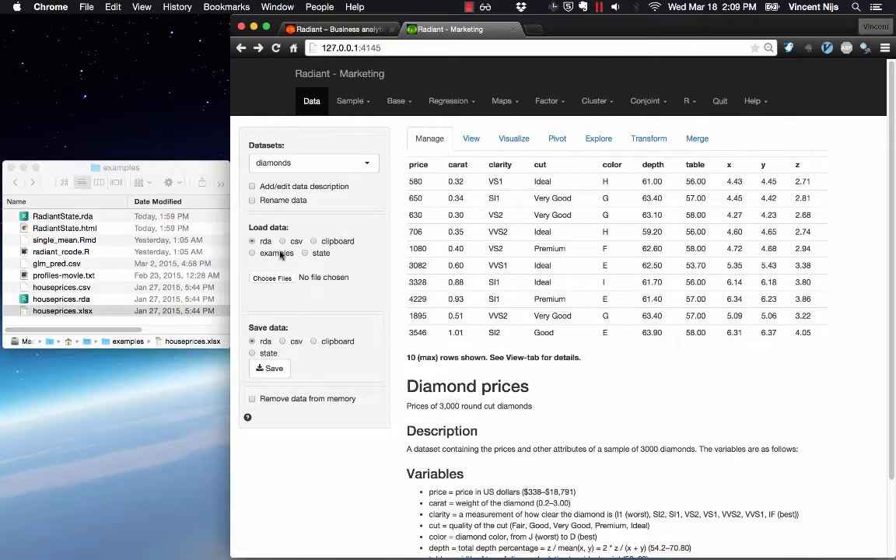
# Load the example datasets and make the computer positioning dataset active
pyautogui.click(252, 252)
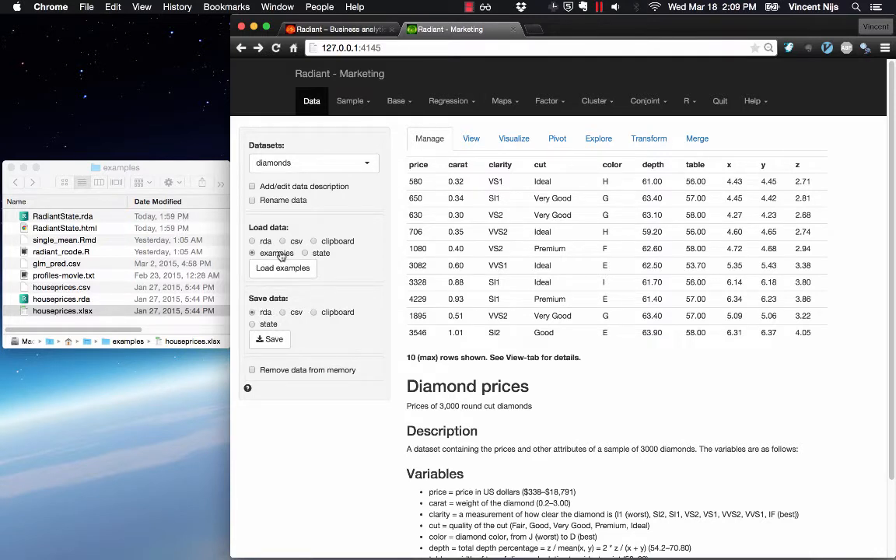
pyautogui.click(283, 267)
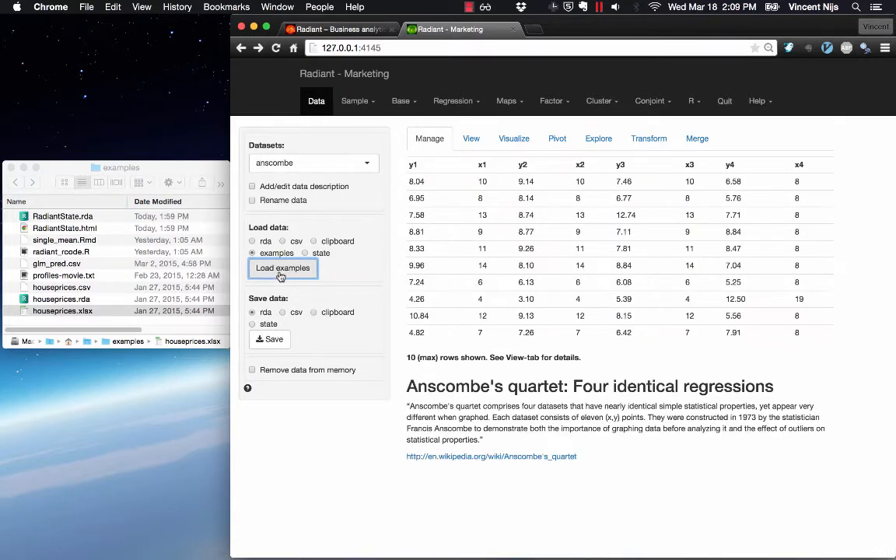
pyautogui.click(311, 164)
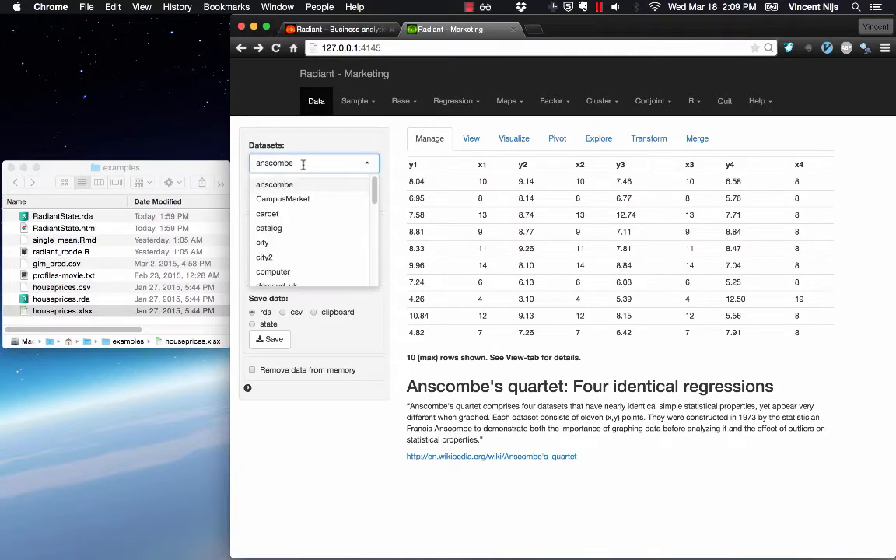
pyautogui.write('comp')
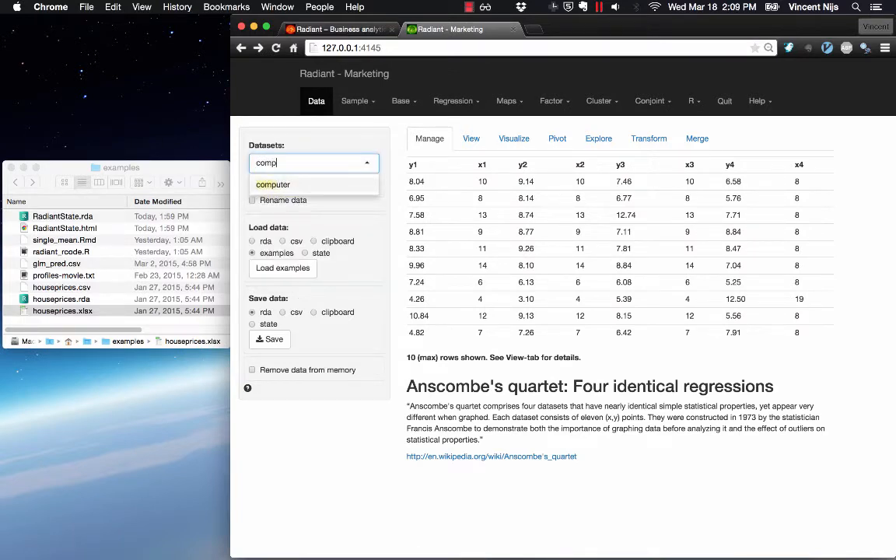
pyautogui.click(272, 184)
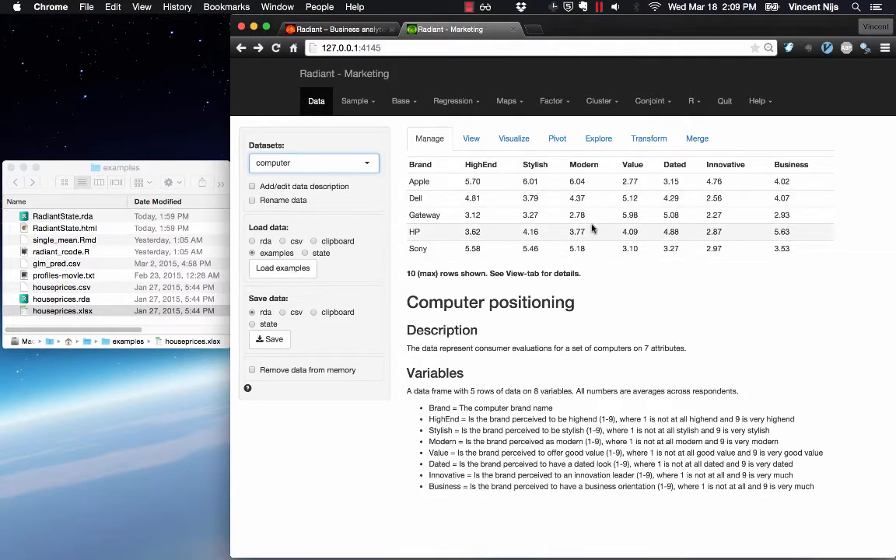
pyautogui.click(508, 99)
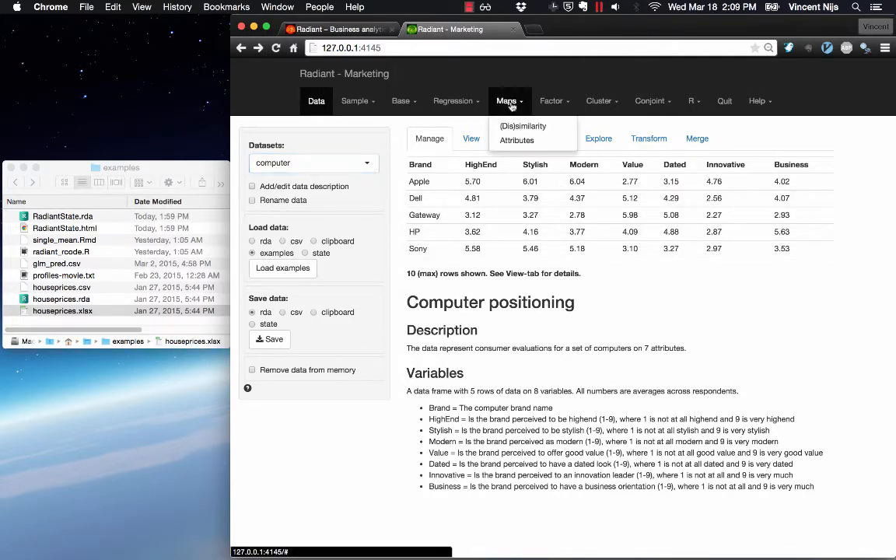
# Build an attribute-based brand map of the computer data showing brands and attributes, then return to Data
pyautogui.click(516, 140)
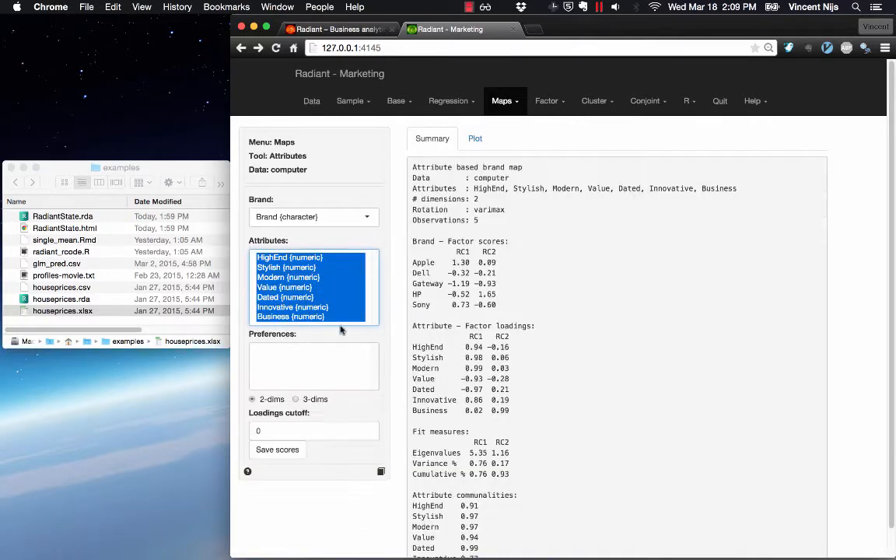
pyautogui.click(474, 138)
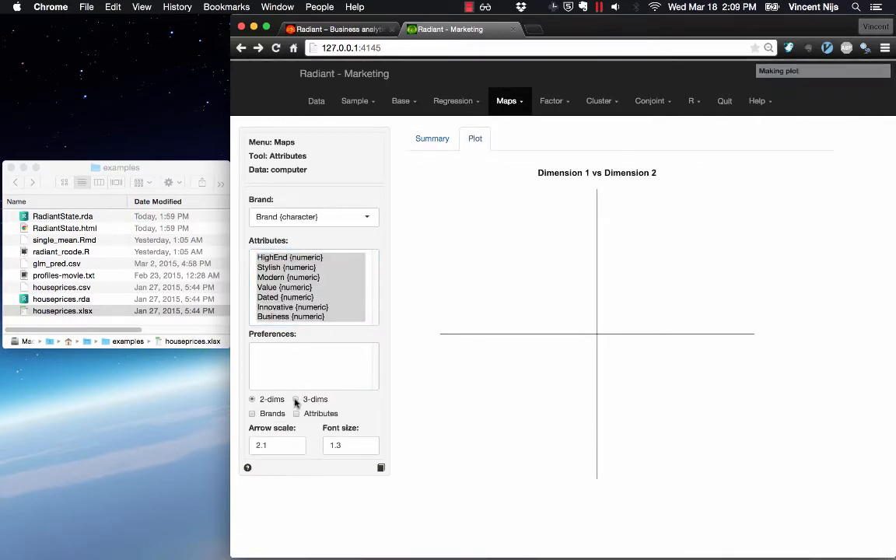
pyautogui.click(295, 414)
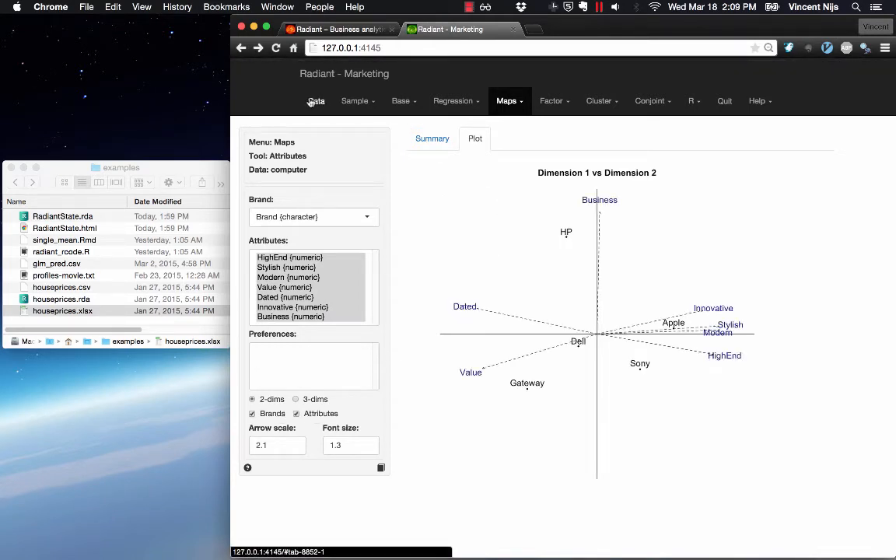
pyautogui.click(316, 100)
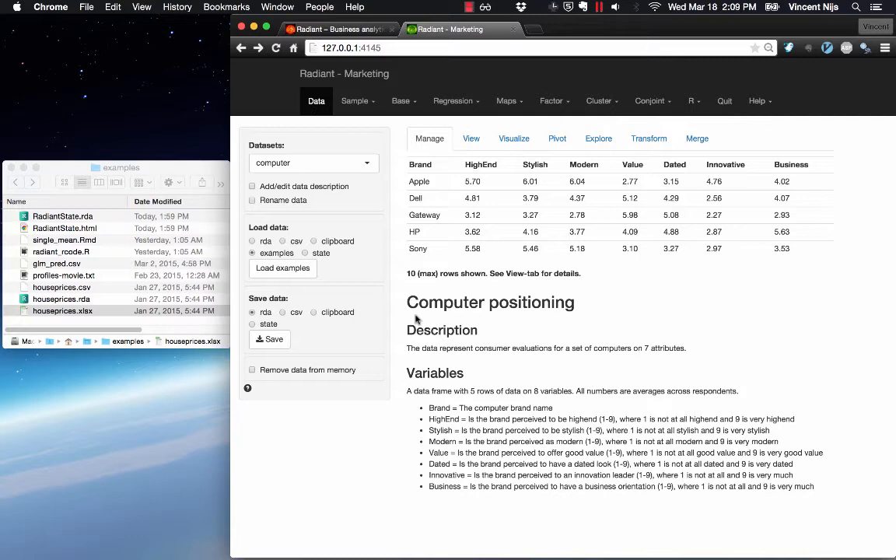
pyautogui.moveTo(283, 267)
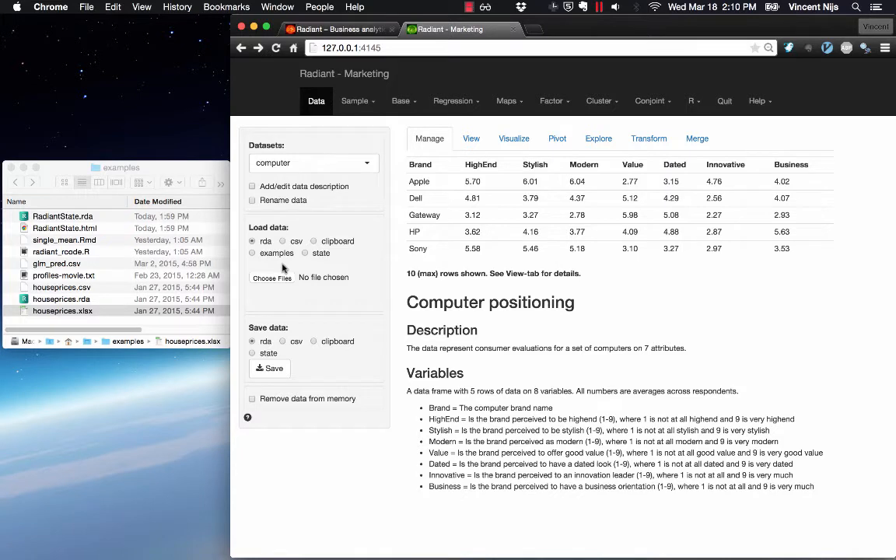
# Set the load-data source to rds files
pyautogui.click(252, 241)
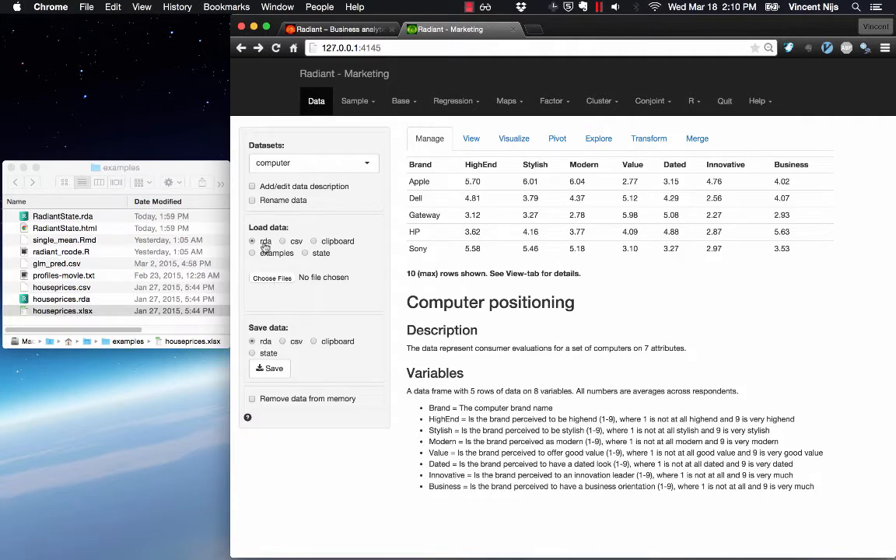
pyautogui.moveTo(270, 283)
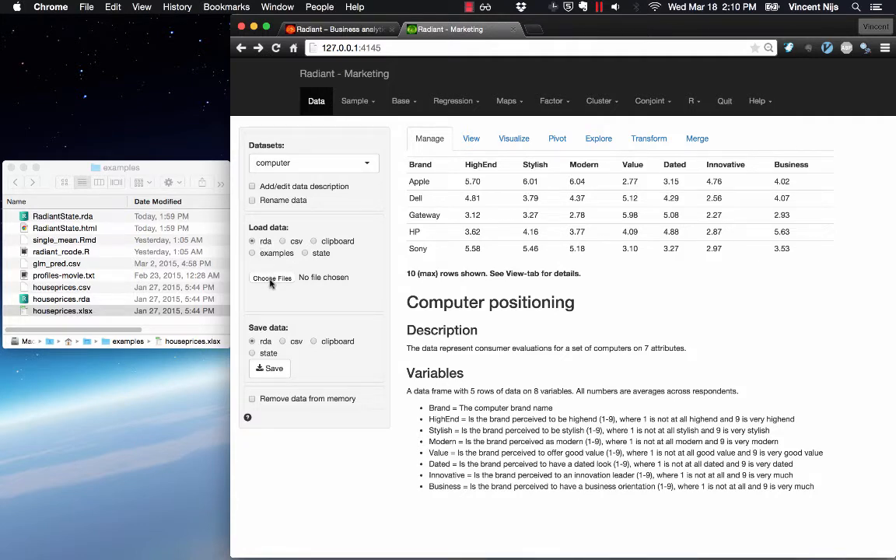
# Load houseprices.rda so the Springfield house prices dataset becomes active
pyautogui.click(273, 277)
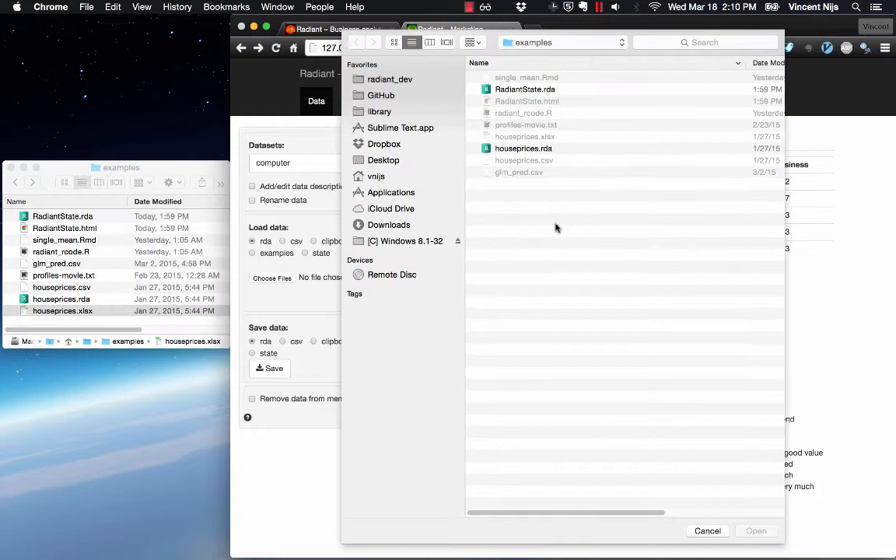
pyautogui.click(523, 148)
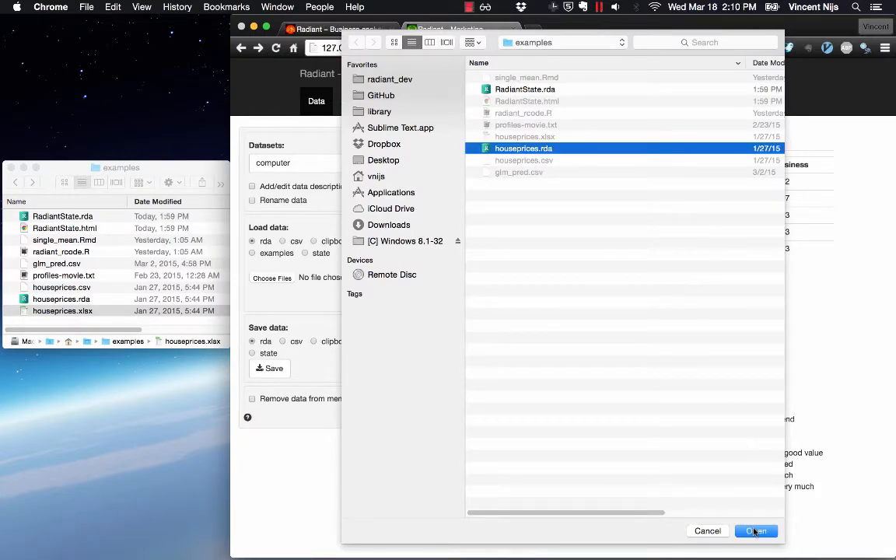
pyautogui.click(756, 531)
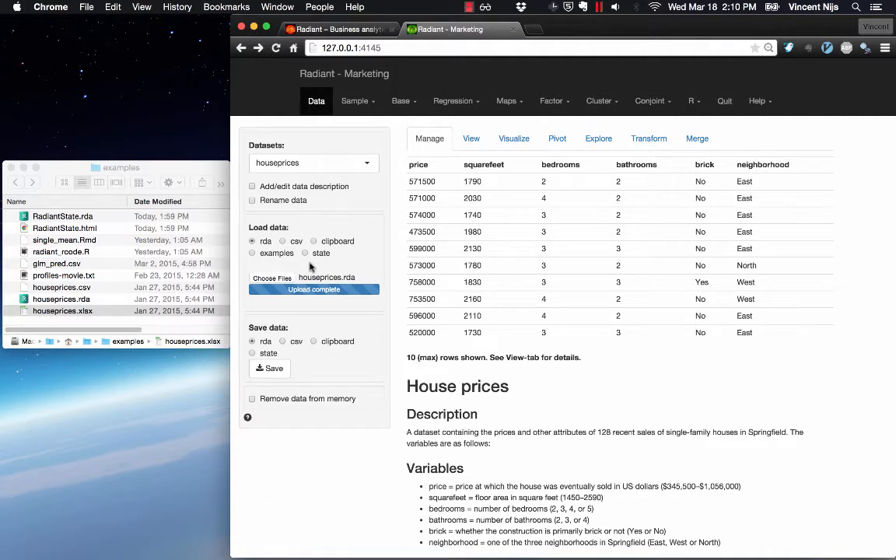
pyautogui.moveTo(68, 312)
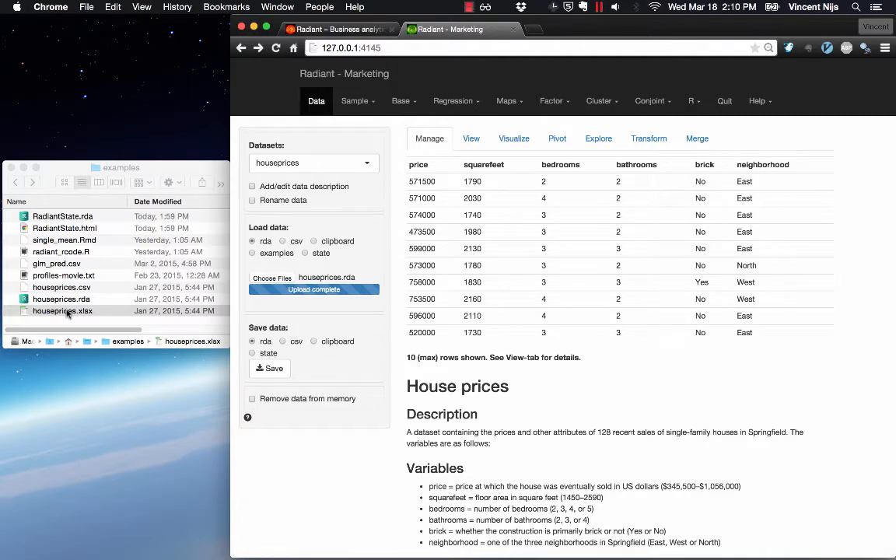
# Reopen houseprices.xlsx in Excel, confirming the already-open prompt
pyautogui.click(62, 311)
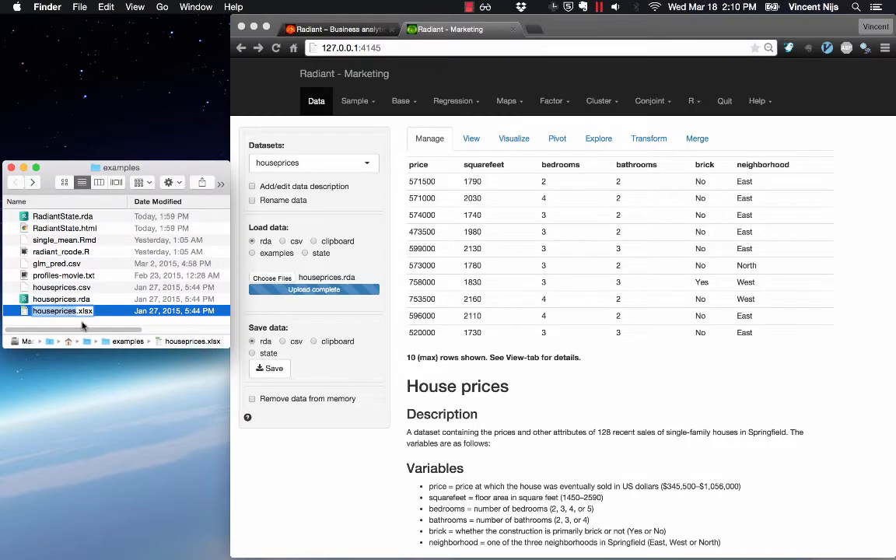
pyautogui.doubleClick(63, 311)
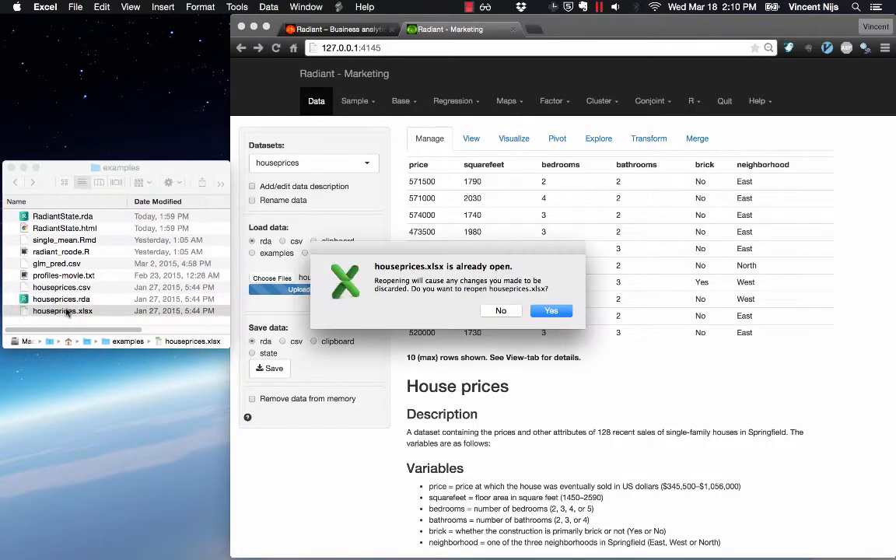
pyautogui.click(551, 311)
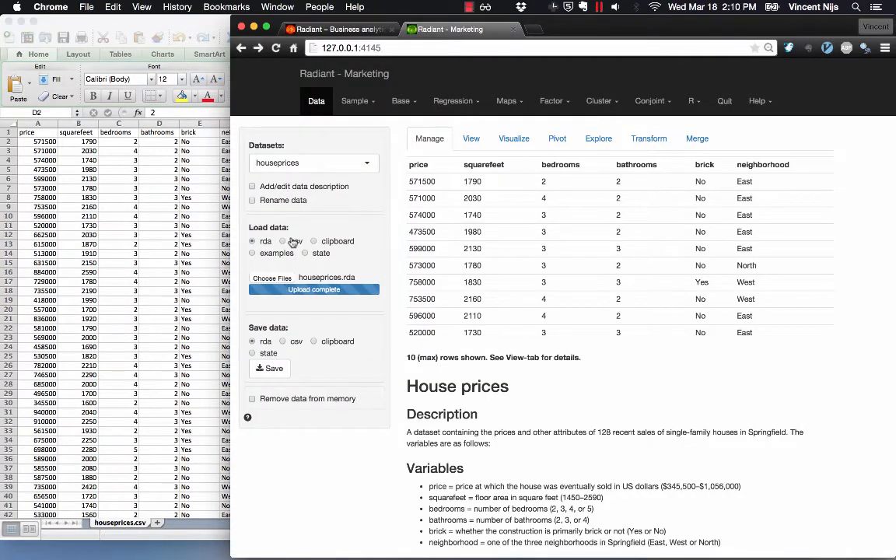
# Set the load-data source to csv and cancel the file chooser
pyautogui.click(283, 239)
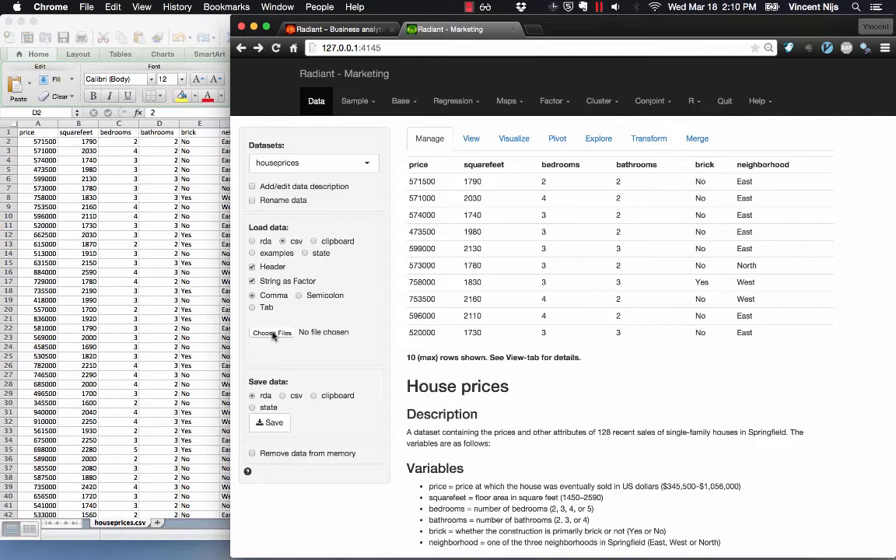
pyautogui.click(271, 333)
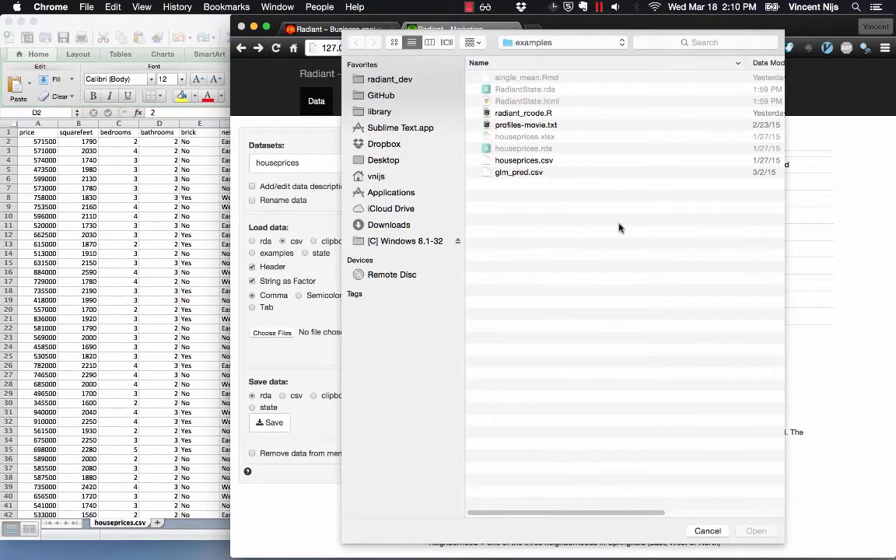
pyautogui.click(522, 160)
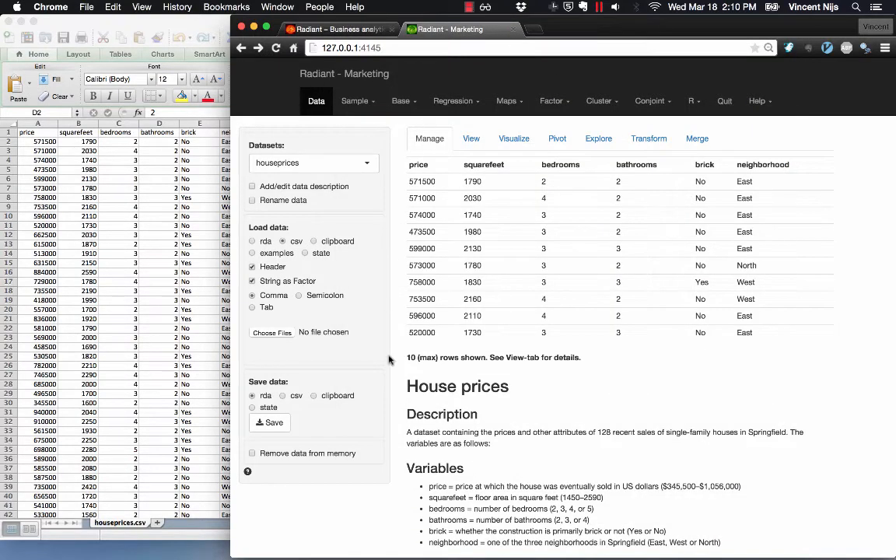
pyautogui.moveTo(373, 339)
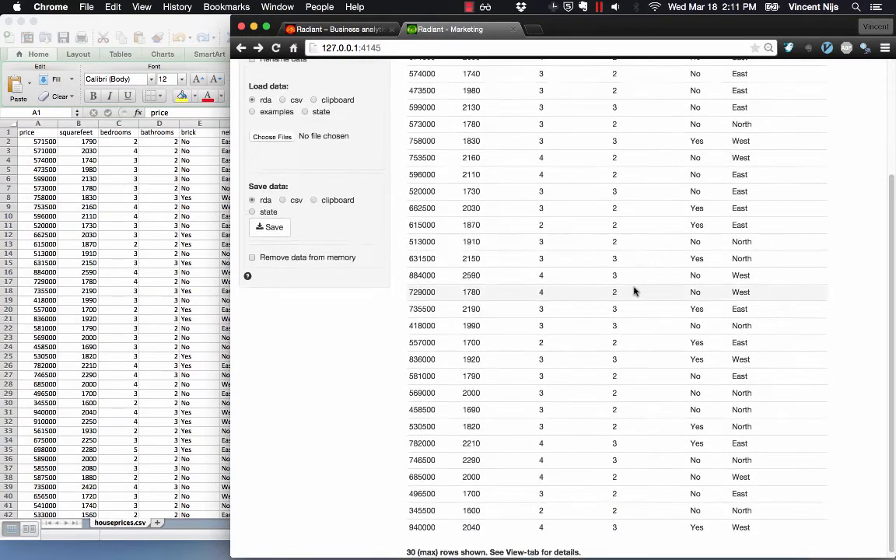
# Scroll through the rows of the pasted xls_data dataset
pyautogui.scroll(-3)
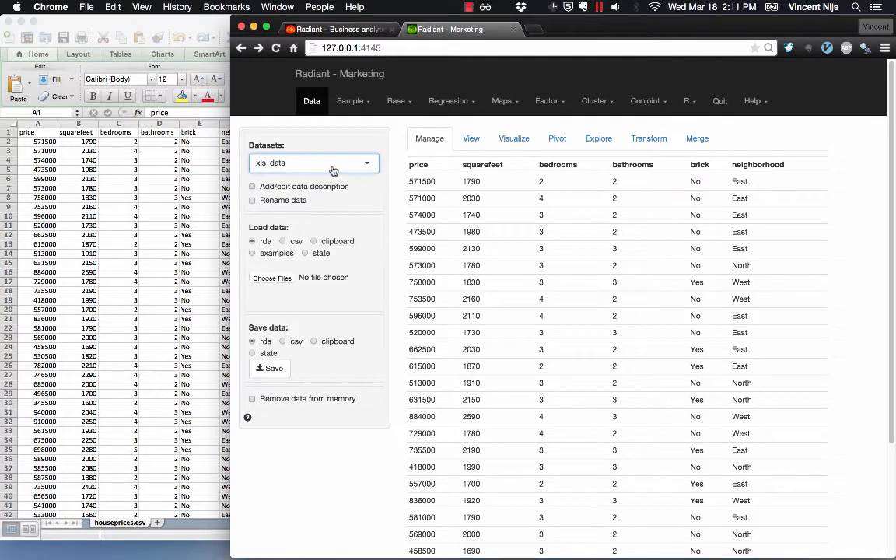
# Switch to the catalog dataset and copy its rows to the clipboard
pyautogui.click(315, 164)
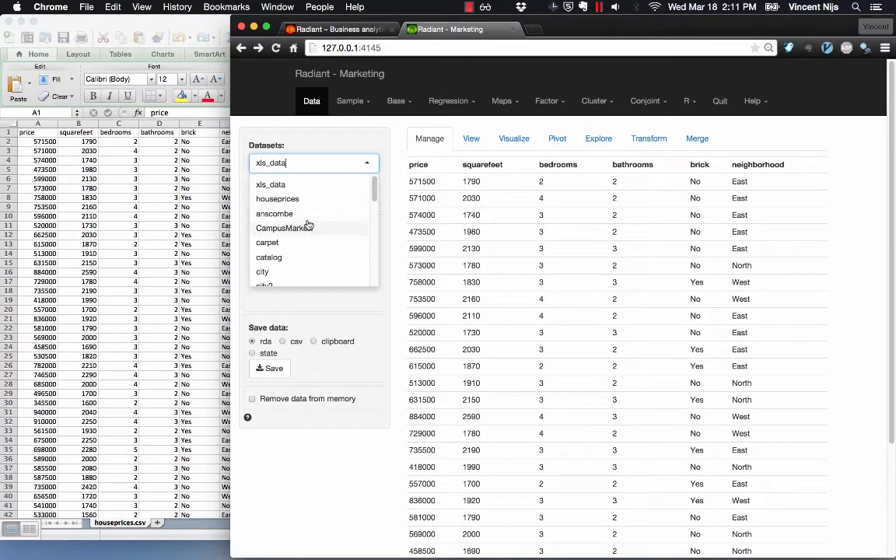
pyautogui.click(267, 258)
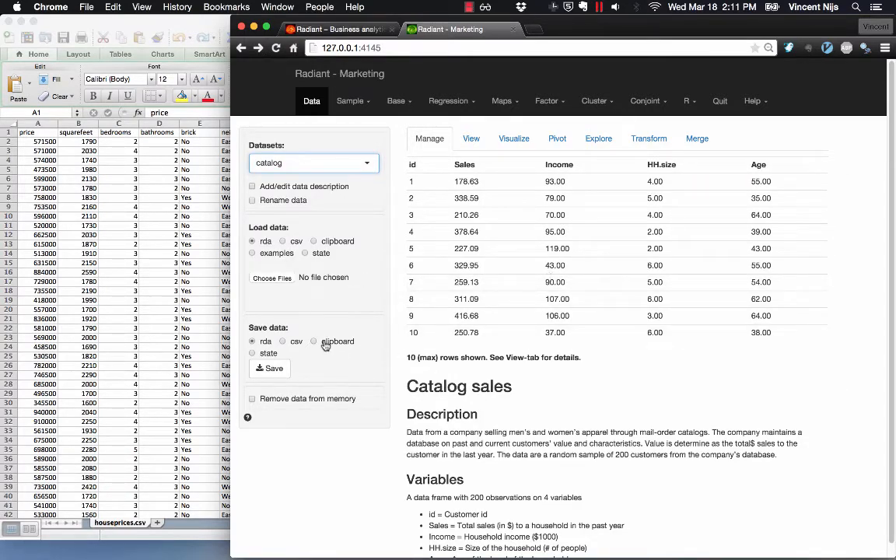
pyautogui.click(314, 341)
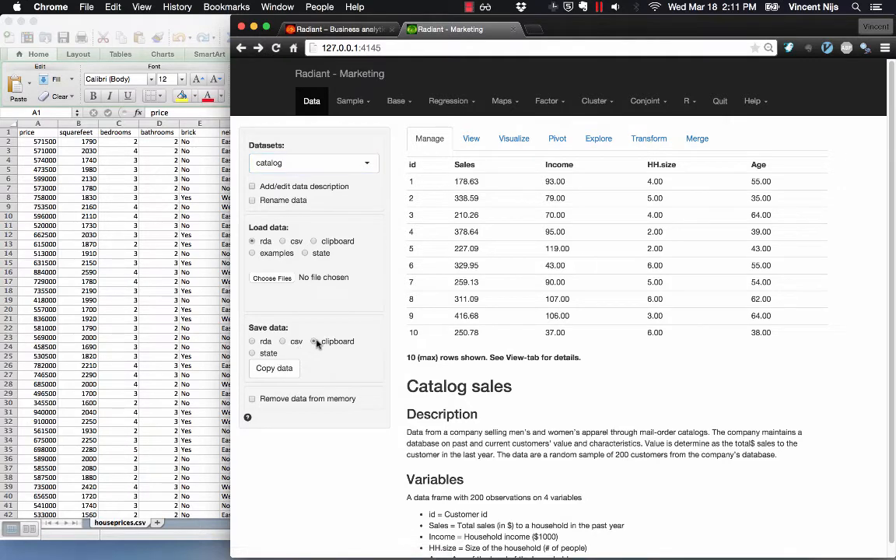
pyautogui.click(315, 341)
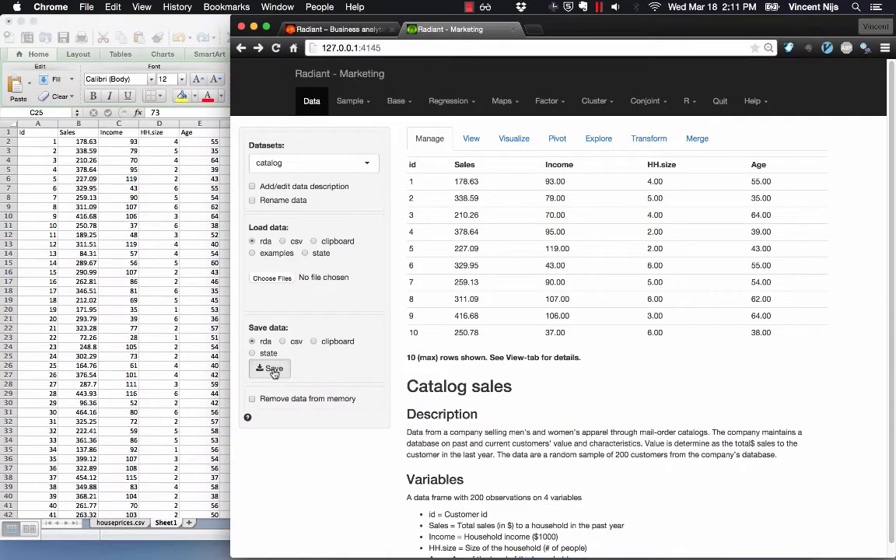
# Save the catalog data to a file and set the save format to csv
pyautogui.click(271, 368)
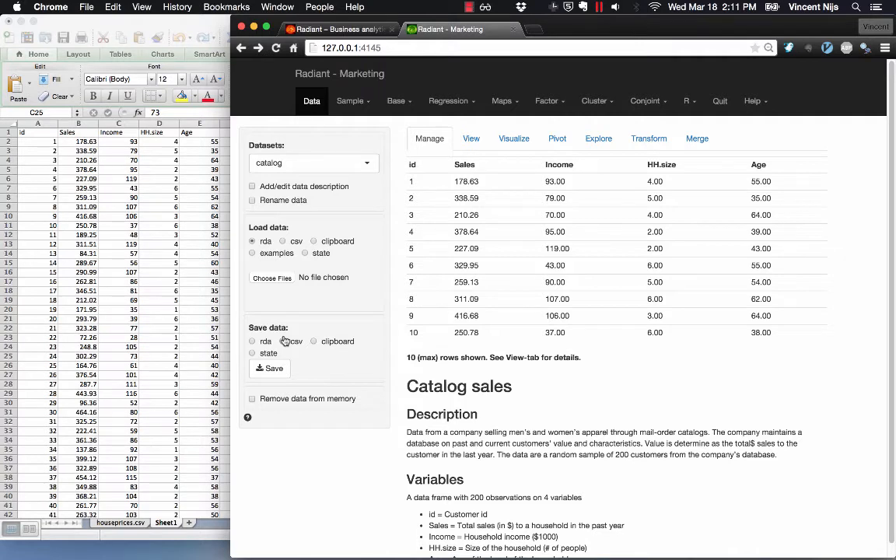
pyautogui.click(283, 341)
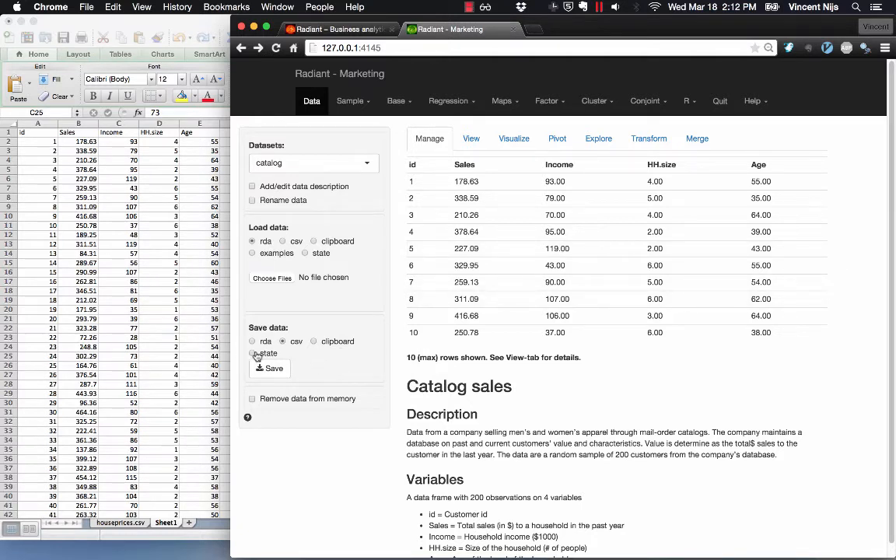
# Save the whole app state as RadiantState files
pyautogui.click(252, 343)
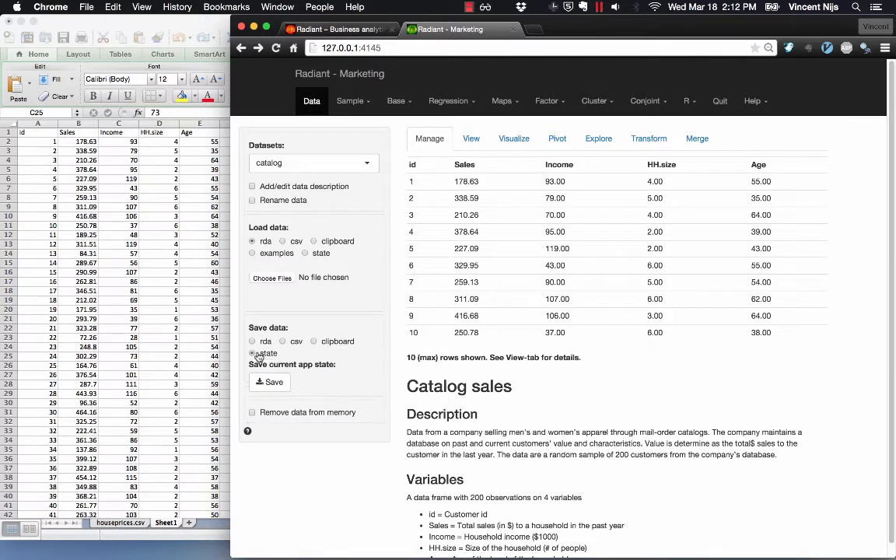
pyautogui.click(271, 383)
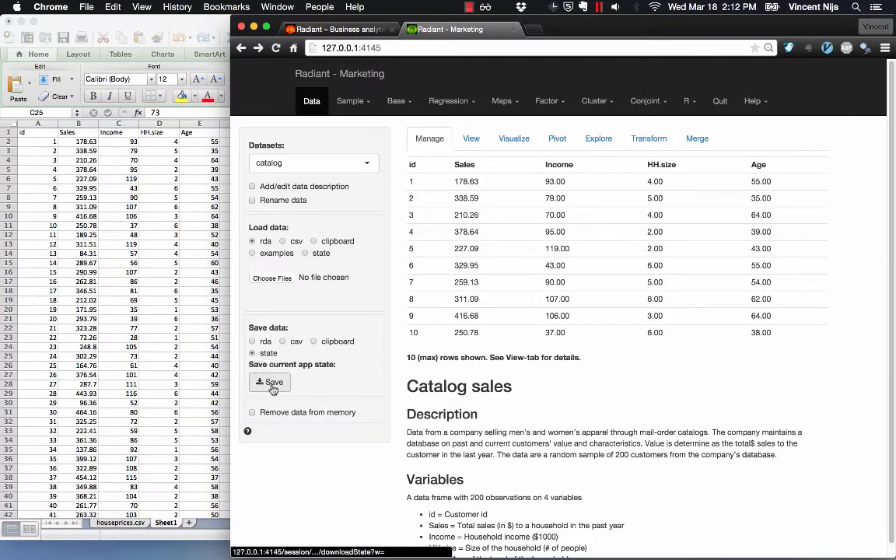
pyautogui.click(270, 383)
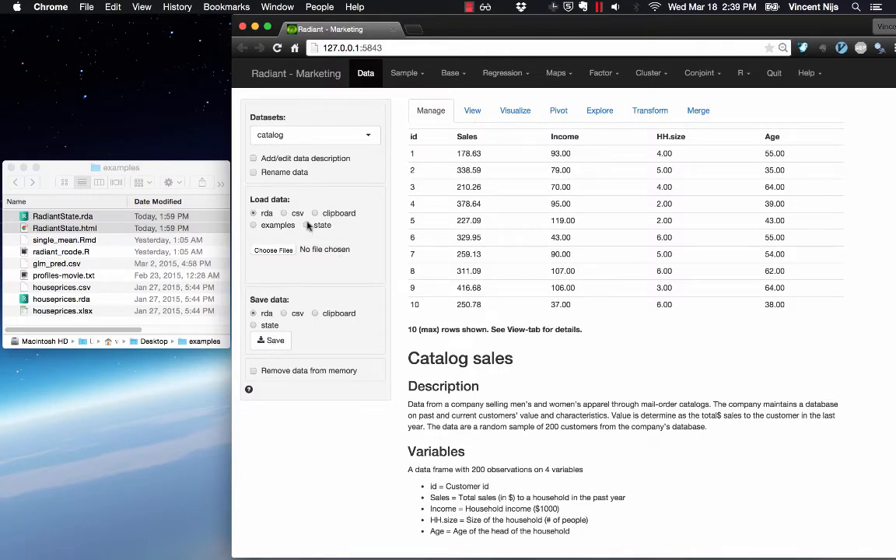
# Load the saved state RadiantState.rda from the examples folder to restore the session
pyautogui.click(314, 224)
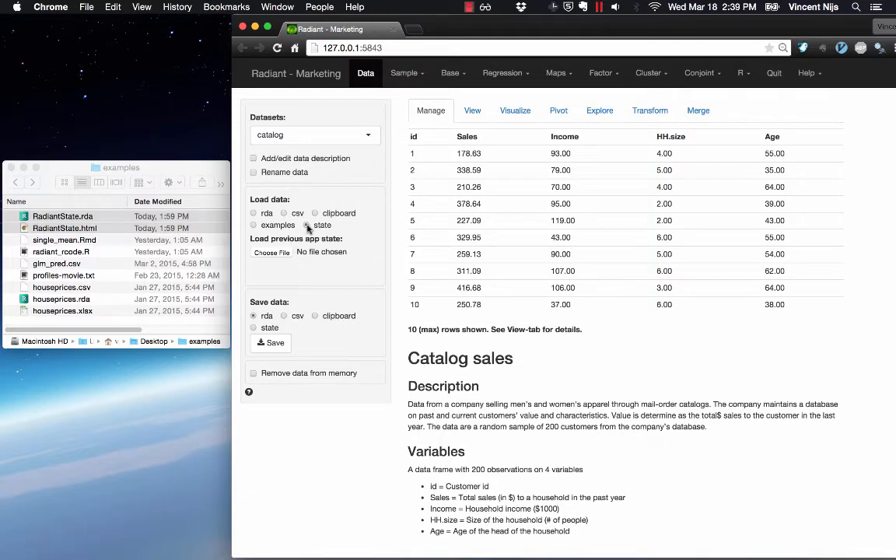
pyautogui.click(270, 252)
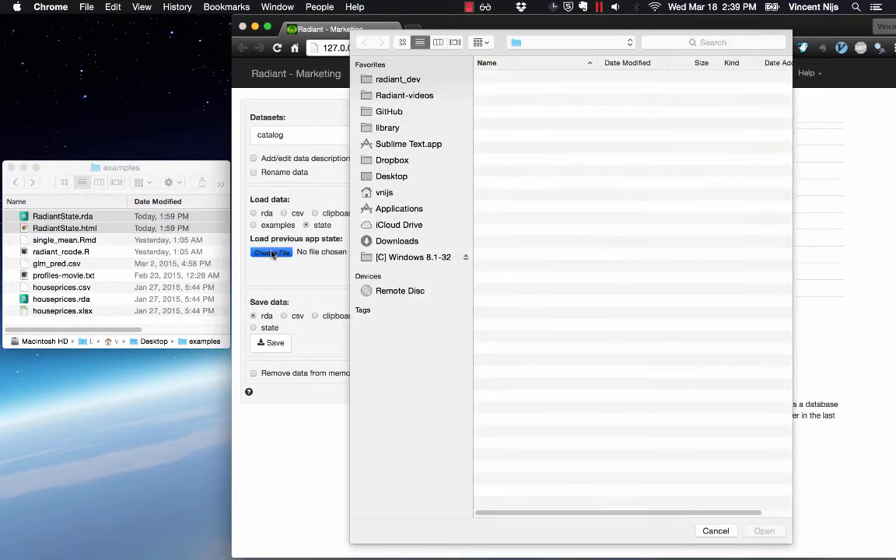
pyautogui.click(534, 159)
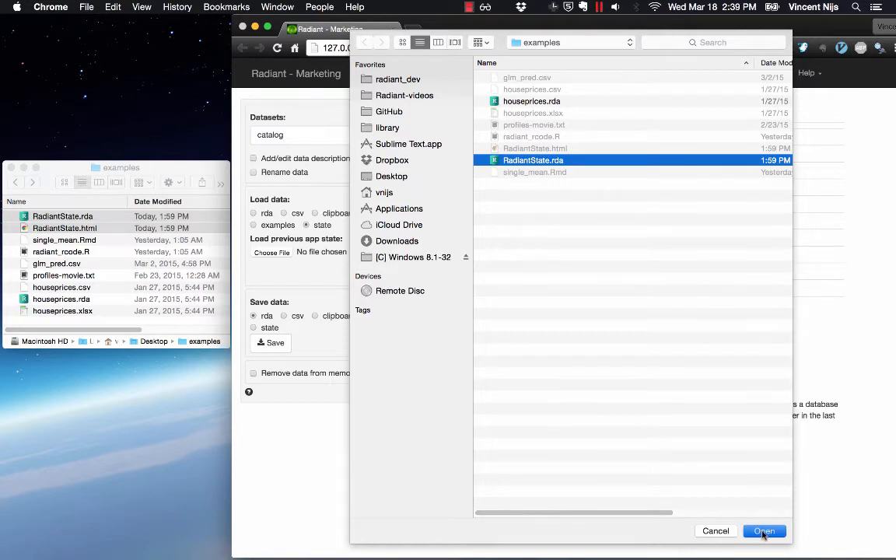
pyautogui.click(764, 530)
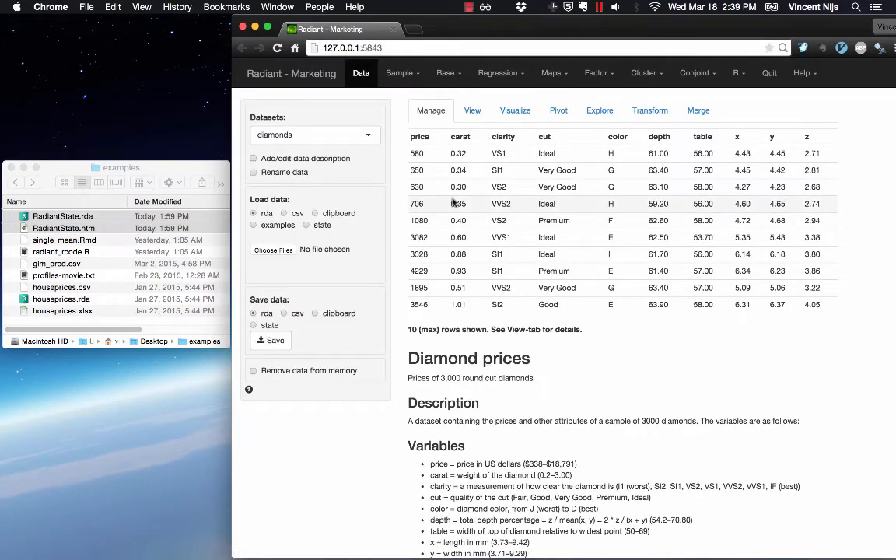
# Confirm diamonds is the active dataset and view it filtered to price > 1000
pyautogui.click(314, 134)
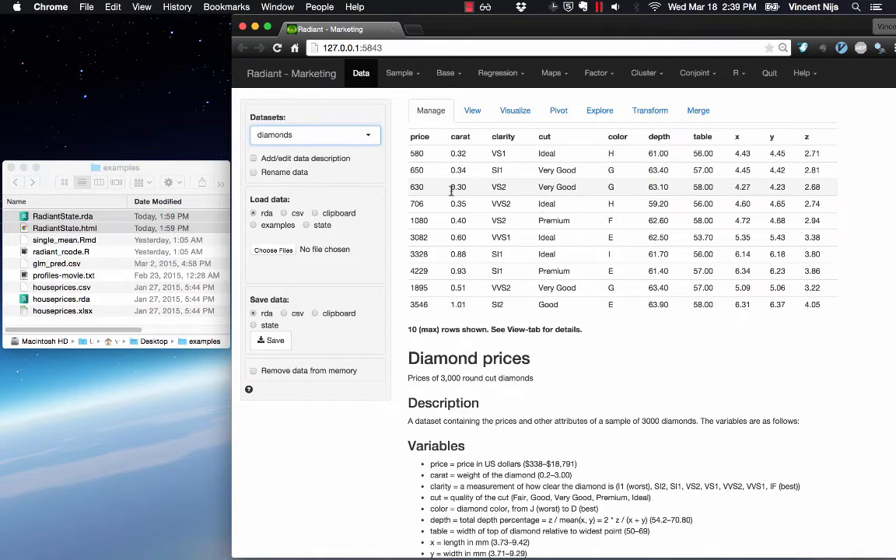
pyautogui.click(473, 108)
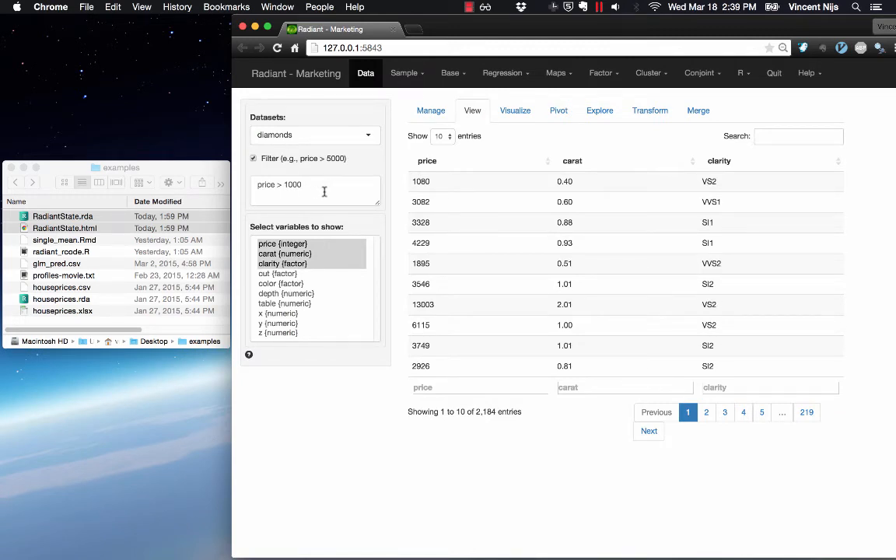
pyautogui.moveTo(373, 218)
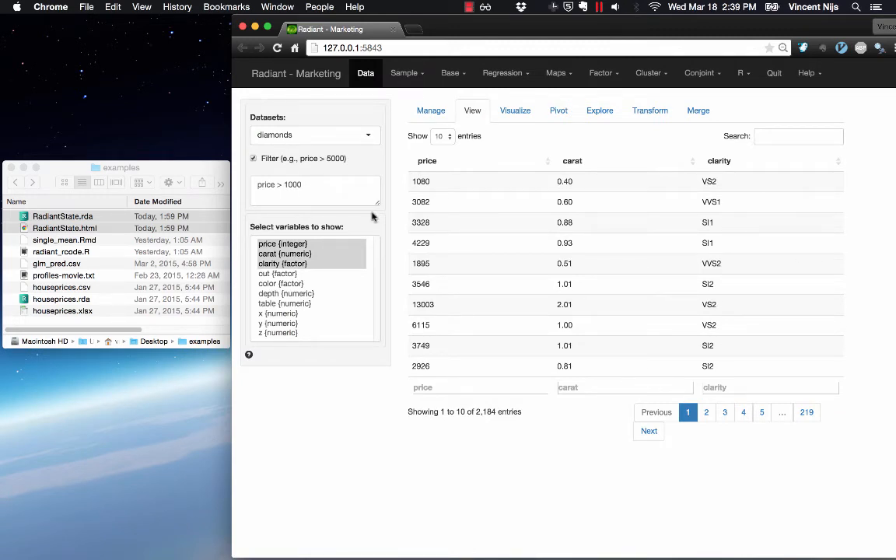
# Review the restored Base > Single mean test on price and its plot
pyautogui.click(449, 73)
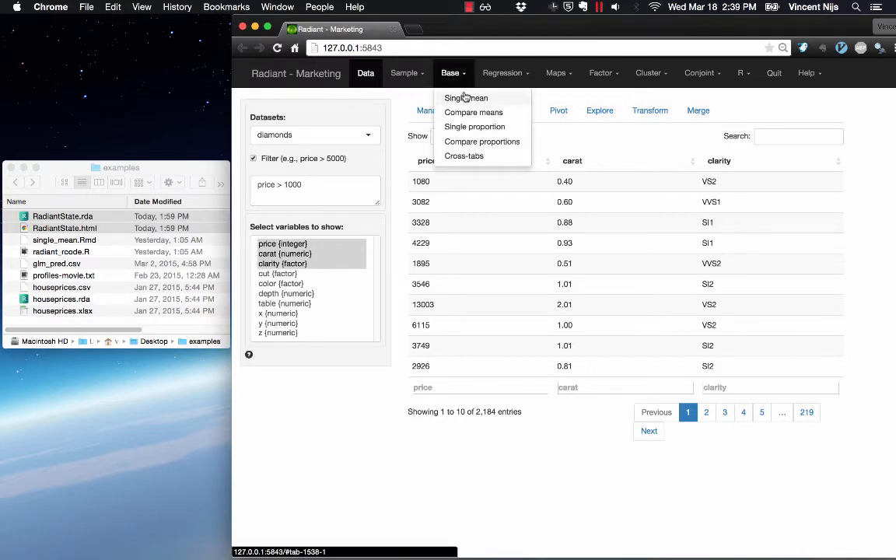
pyautogui.click(467, 96)
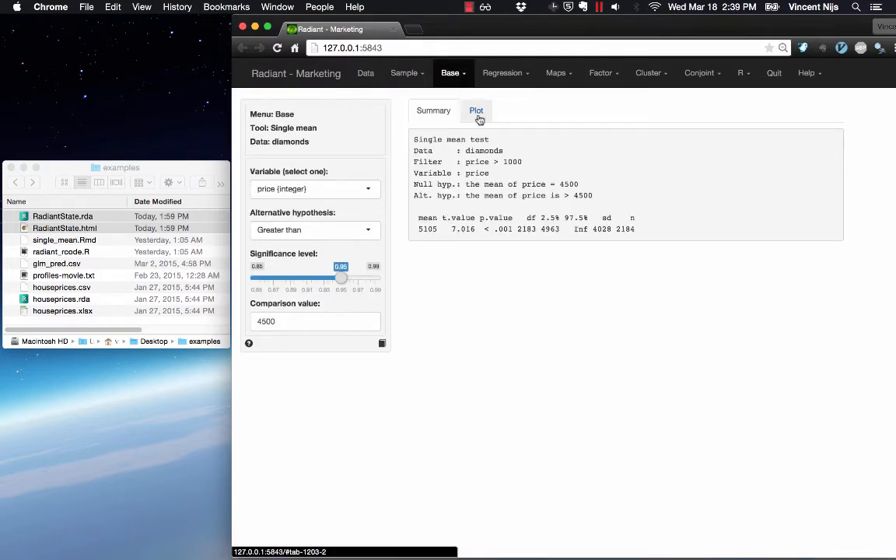
pyautogui.click(476, 110)
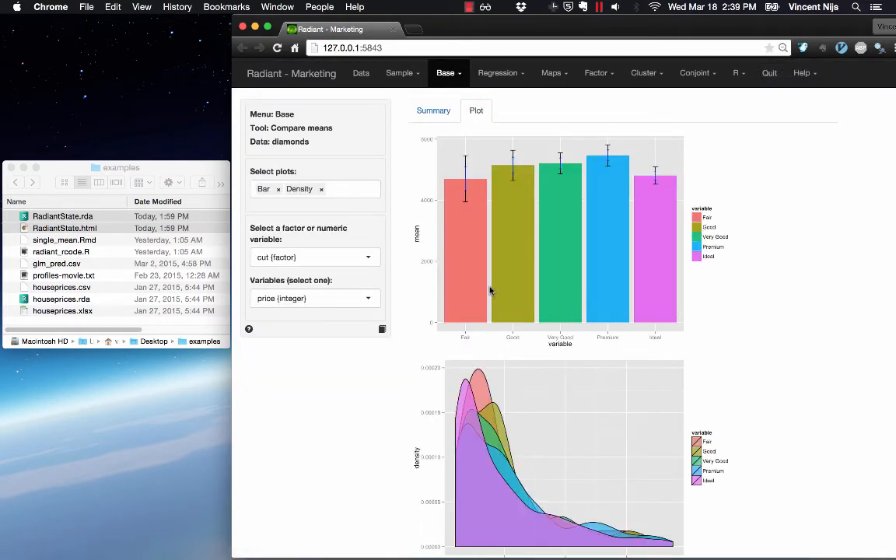
pyautogui.moveTo(690, 305)
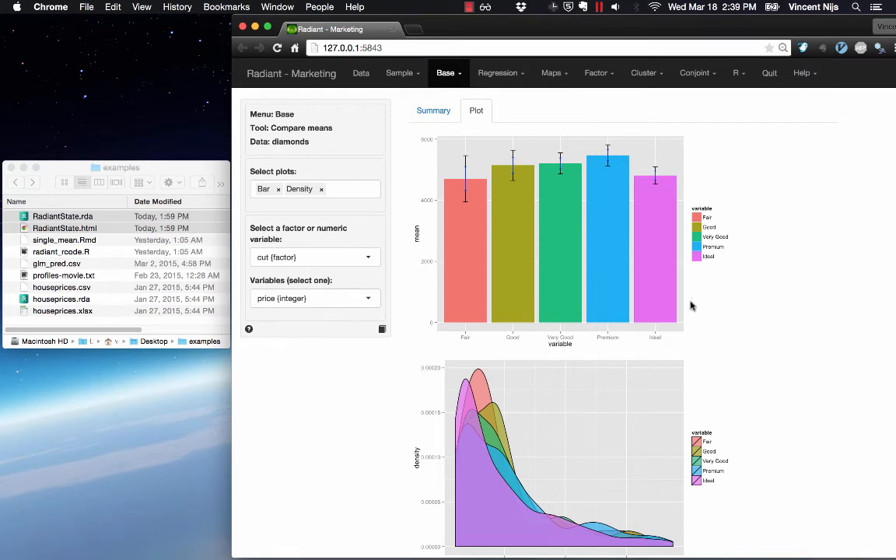
pyautogui.moveTo(697, 299)
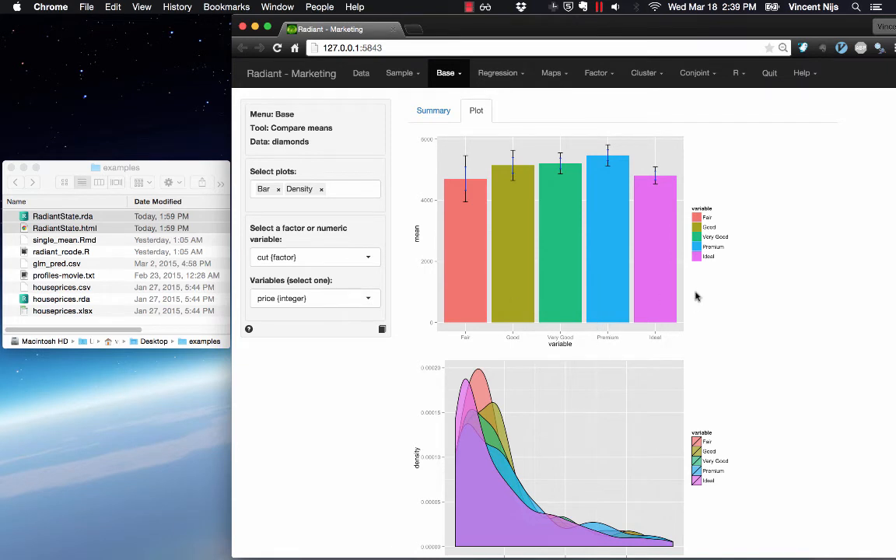
# Show the restored Visualize scatterplot of price vs carat, faceted and coloured by cut
pyautogui.click(366, 73)
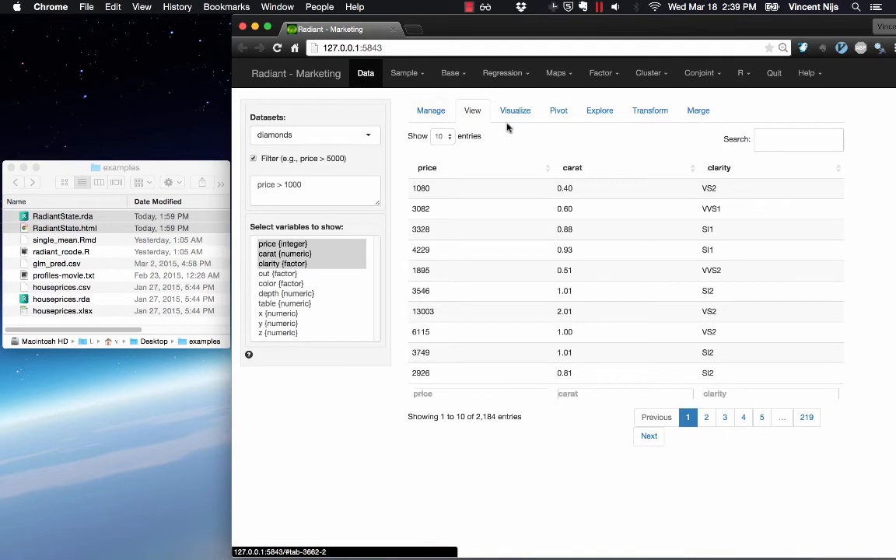
pyautogui.click(515, 109)
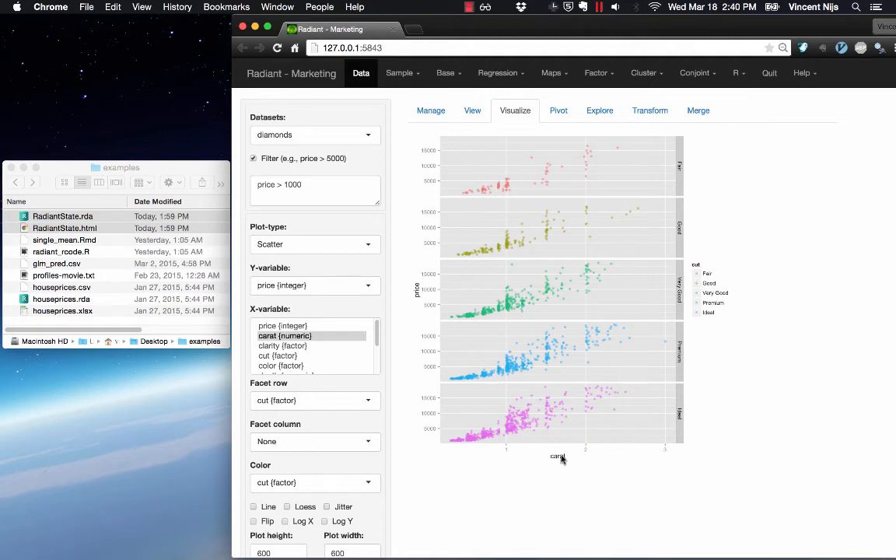
pyautogui.moveTo(566, 452)
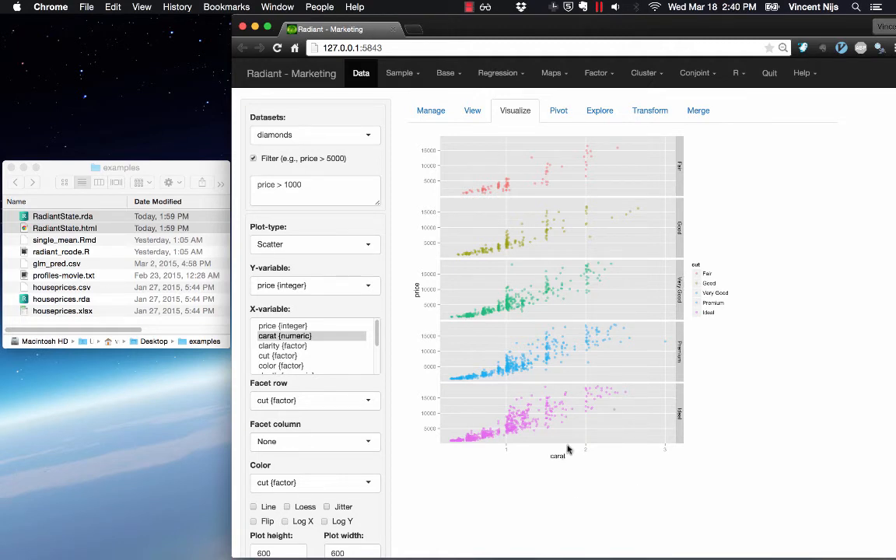
pyautogui.click(738, 73)
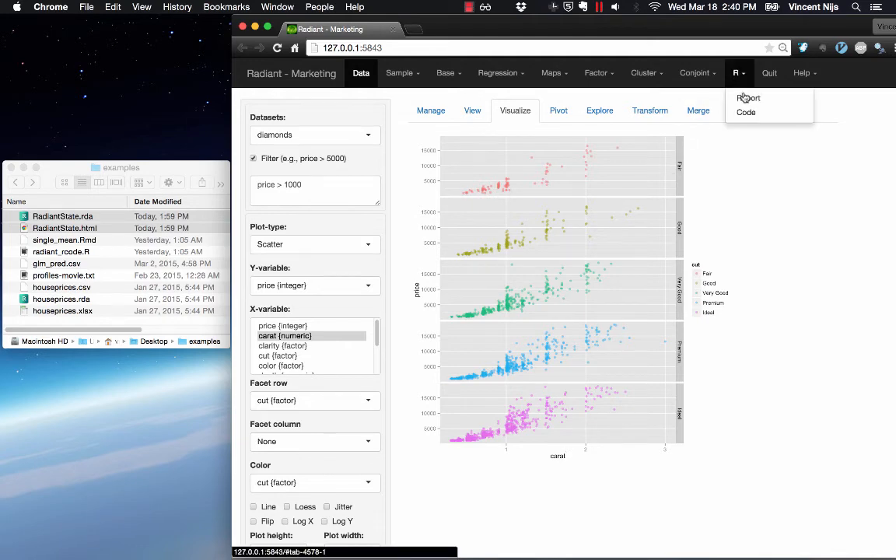
# Render the restored R Markdown report on diamond prices with Update, then return to Data
pyautogui.click(746, 98)
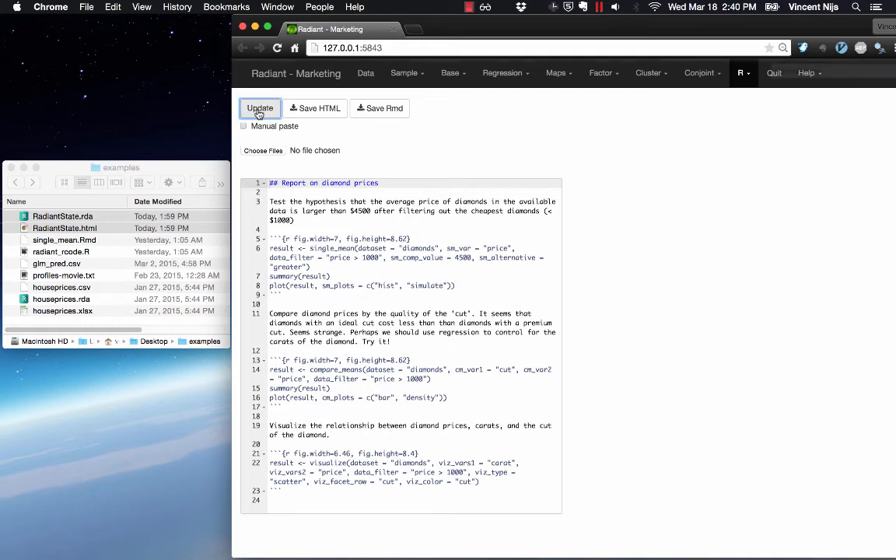
pyautogui.click(260, 108)
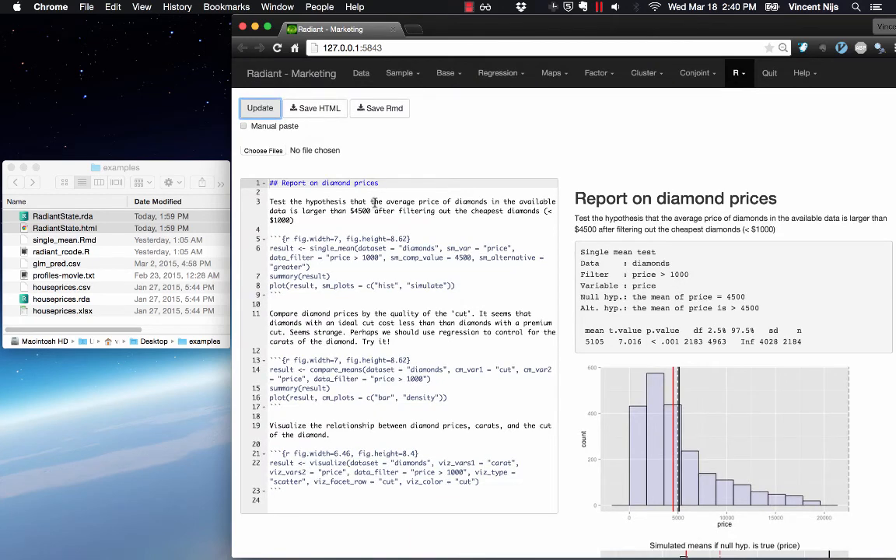
pyautogui.click(361, 73)
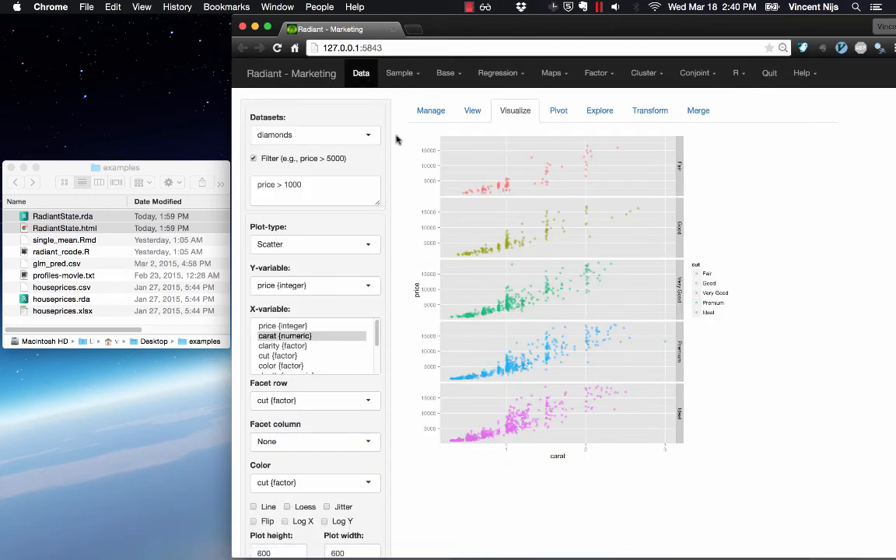
# Load the bundled example datasets from Manage, making anscombe the active dataset
pyautogui.click(431, 111)
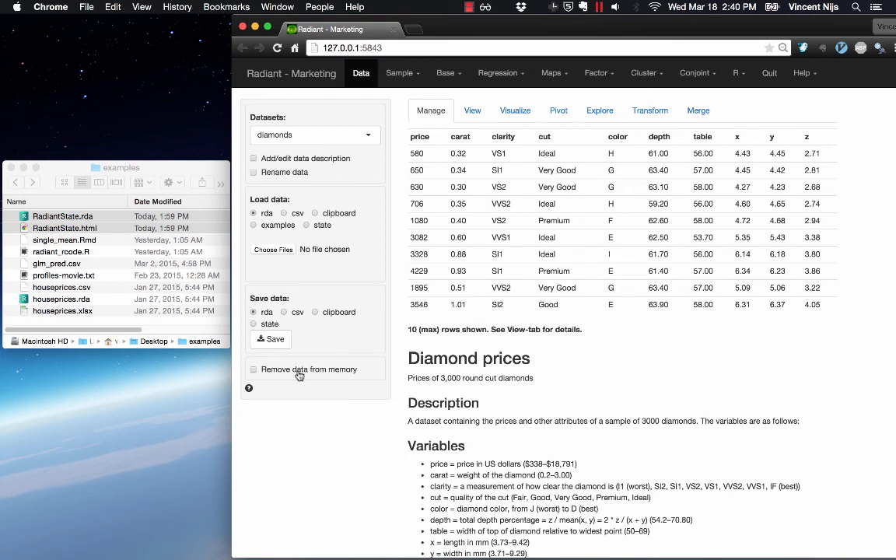
pyautogui.click(253, 224)
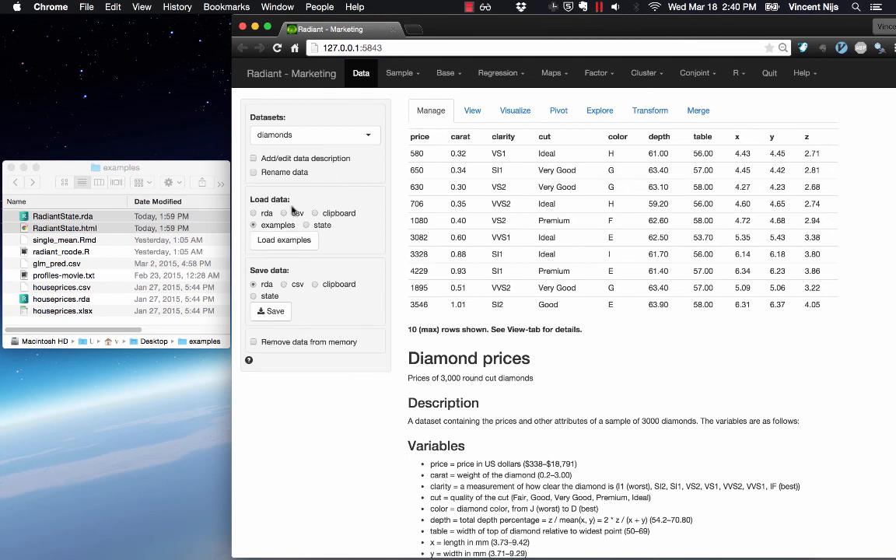
pyautogui.click(283, 240)
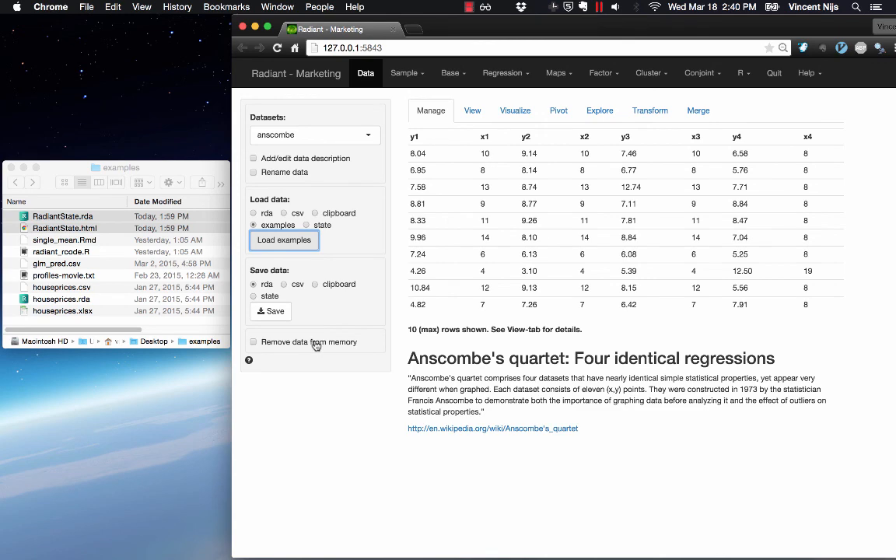